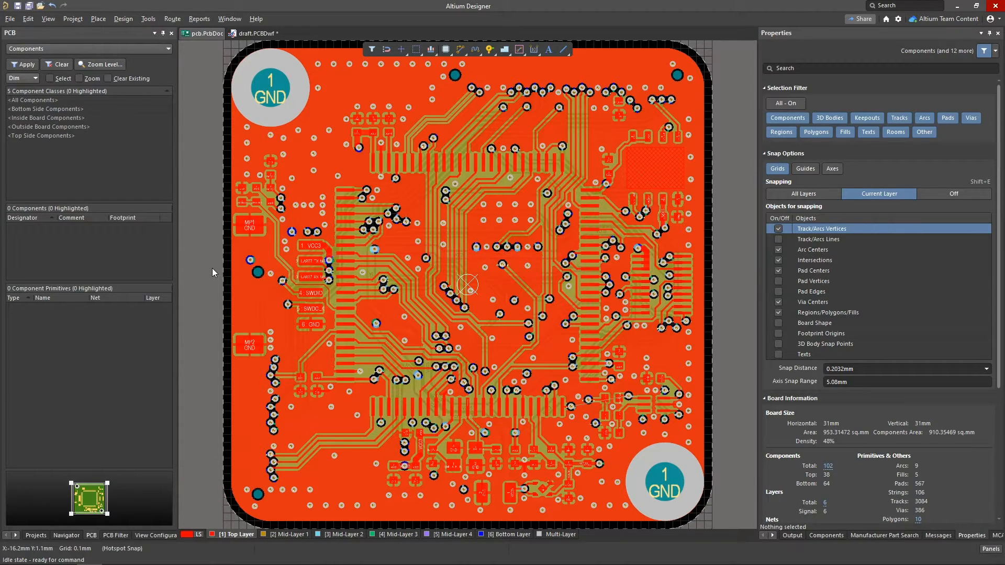
- Launch the Layer Stack Manager for pcb.PcbDoc from the Design menu
{"action": "left_click", "coordinate": [123, 19]}
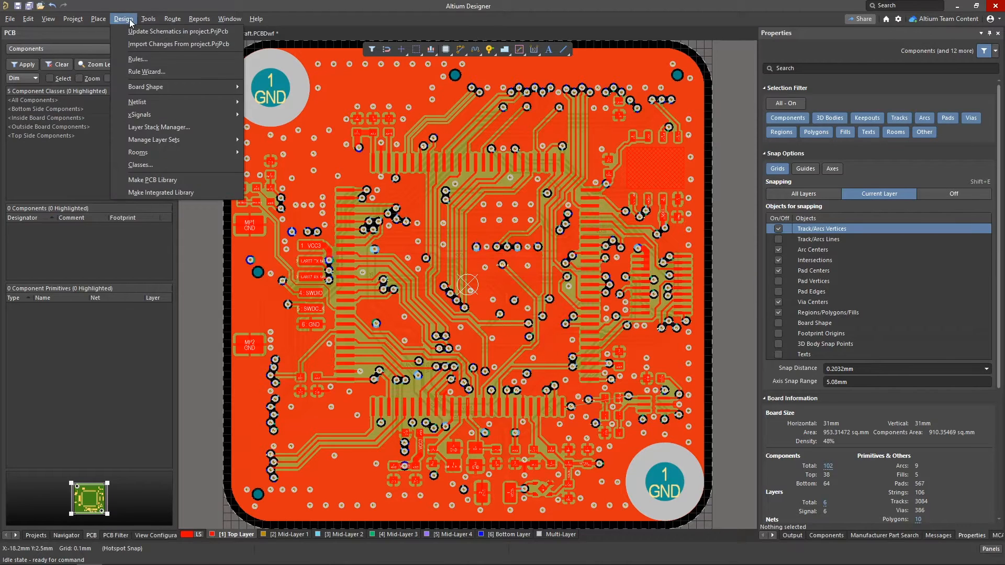
{"action": "left_click", "coordinate": [159, 127]}
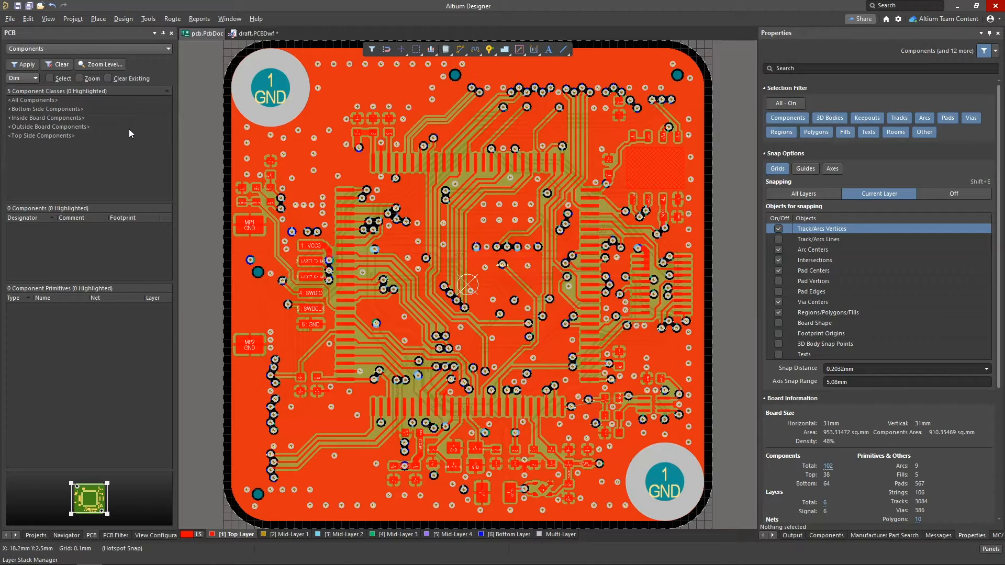
- Bring up the stackup document tab and review the six-layer table
{"action": "left_click", "coordinate": [266, 33]}
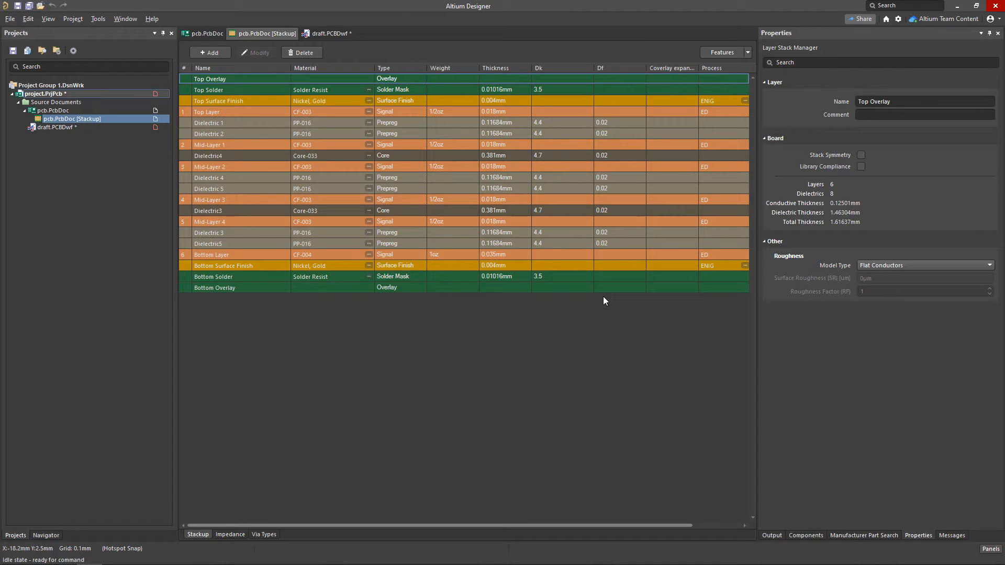
{"action": "mouse_move", "coordinate": [611, 299]}
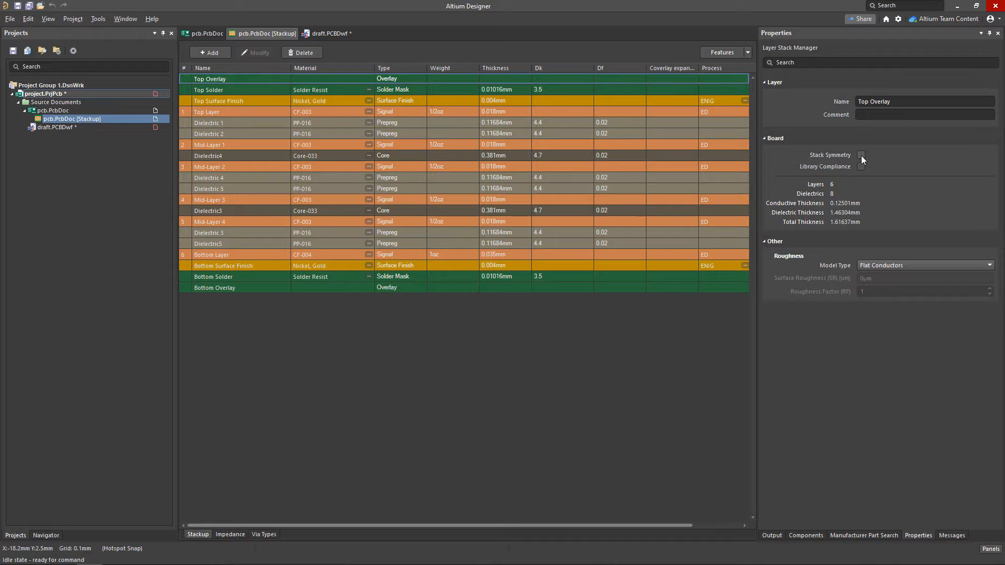
- Enable Stack Symmetry, mirroring the top half down so Bottom Layer matches Top Layer
{"action": "left_click", "coordinate": [861, 154]}
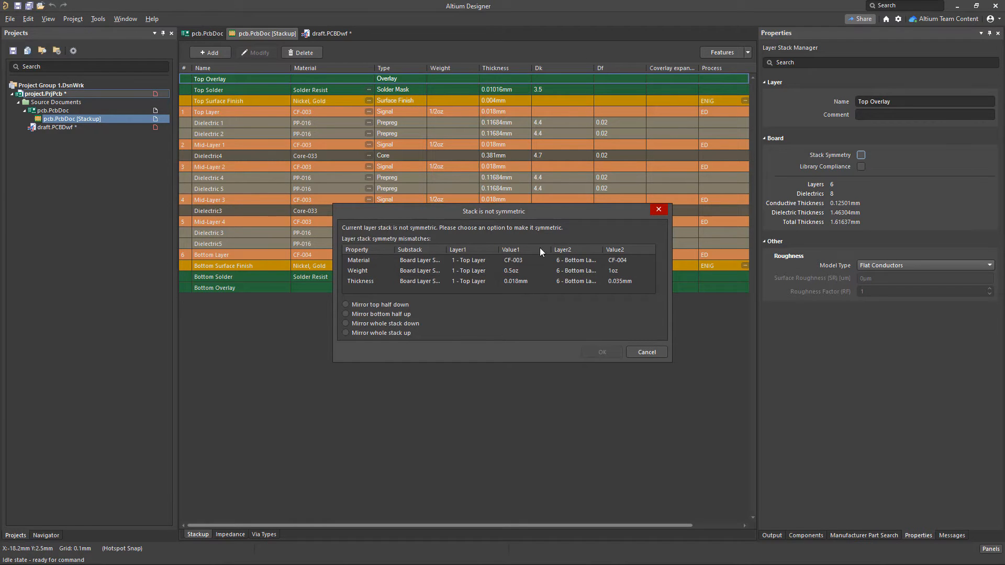
{"action": "left_click", "coordinate": [345, 303]}
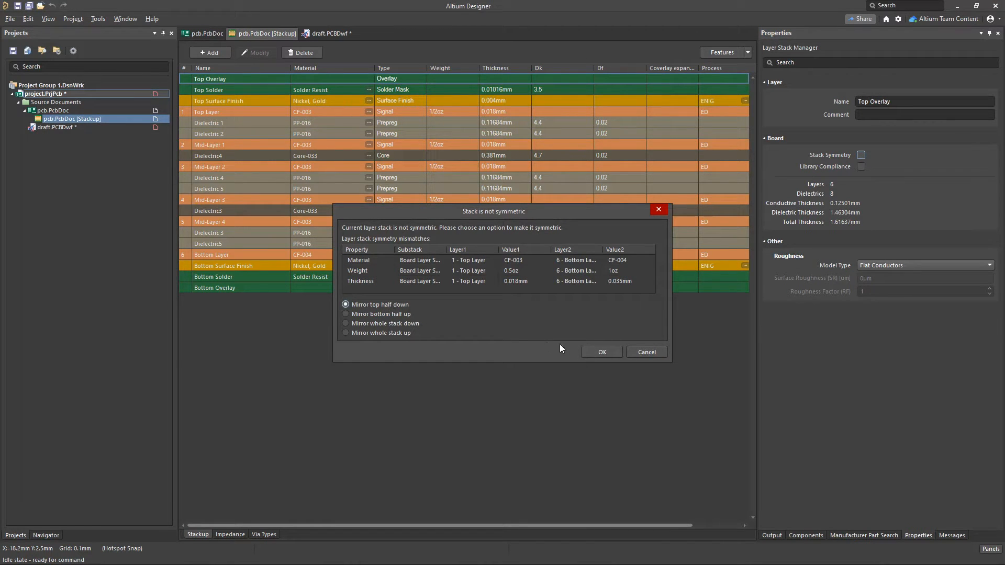
{"action": "left_click", "coordinate": [600, 352]}
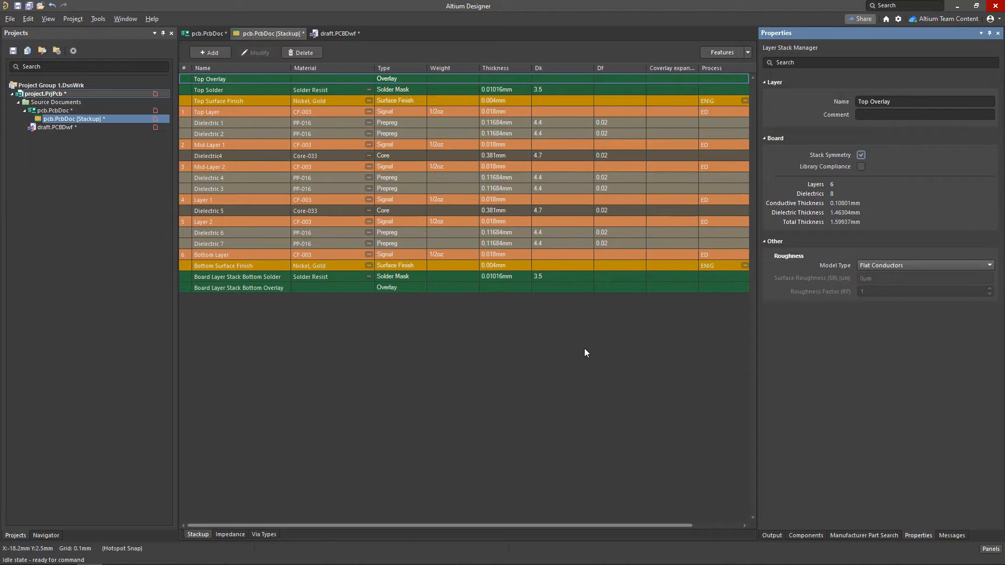
{"action": "mouse_move", "coordinate": [619, 128]}
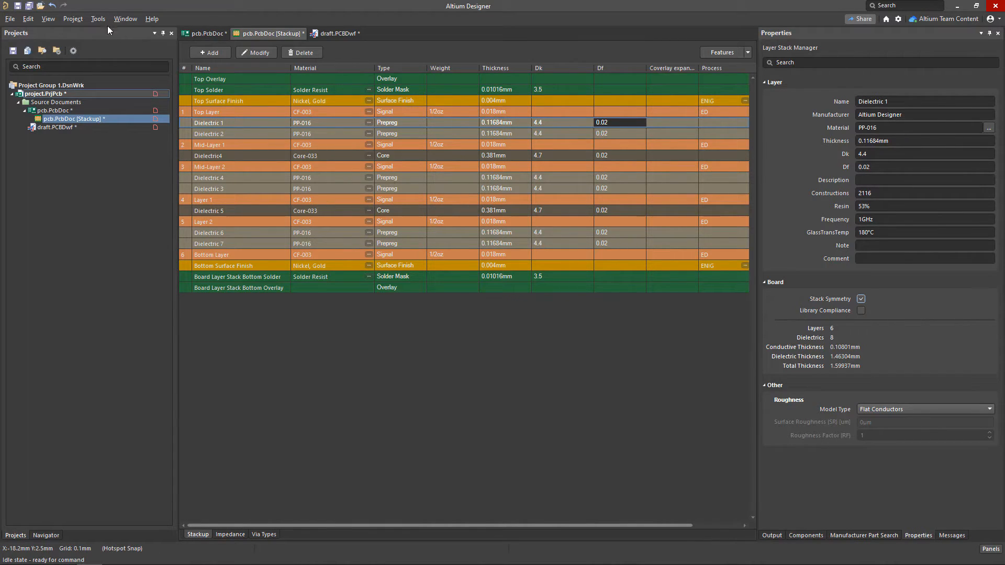
{"action": "mouse_move", "coordinate": [101, 32]}
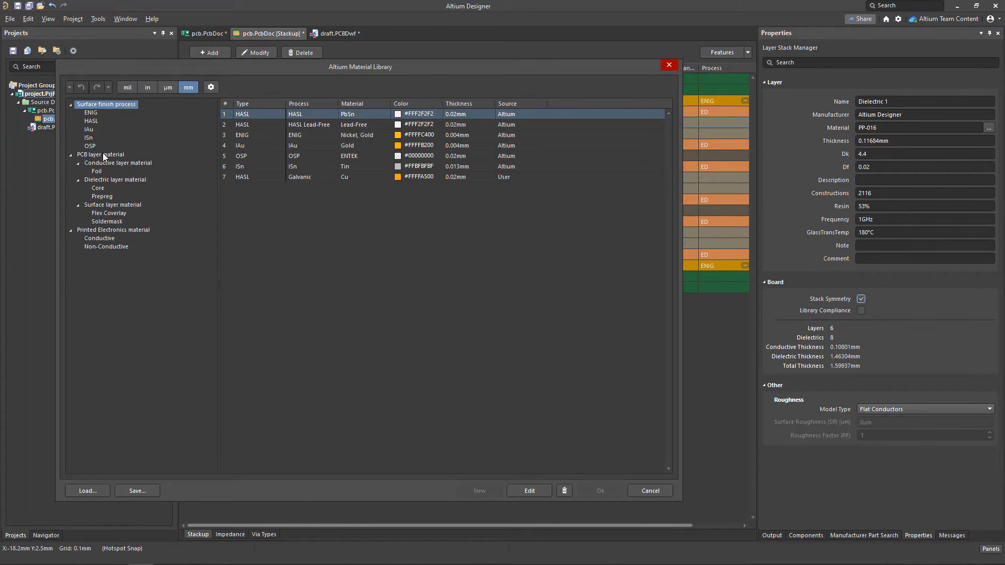
{"action": "left_click", "coordinate": [100, 154]}
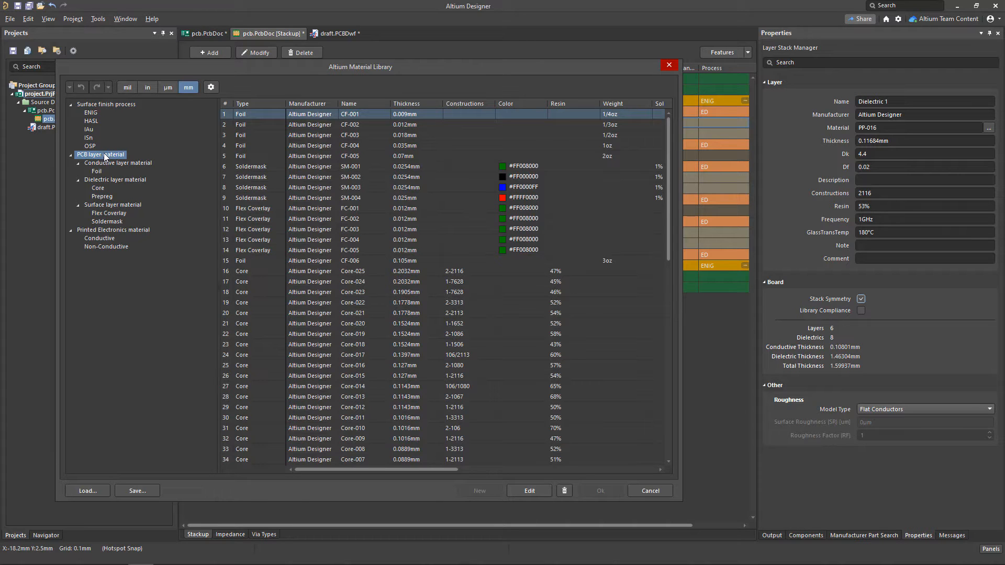
{"action": "scroll", "scroll_direction": "down", "scroll_amount": 3}
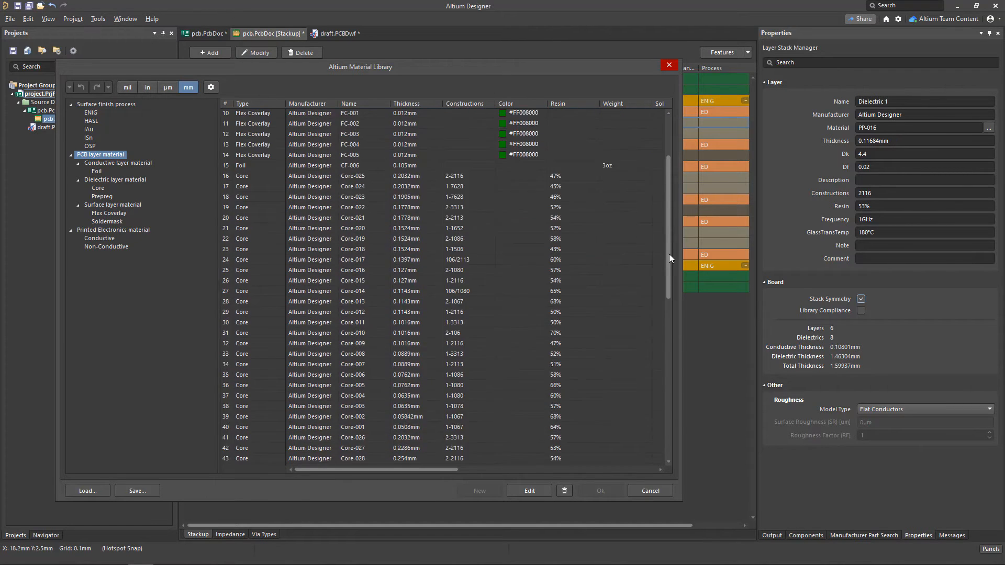
{"action": "scroll", "scroll_direction": "down", "scroll_amount": 3}
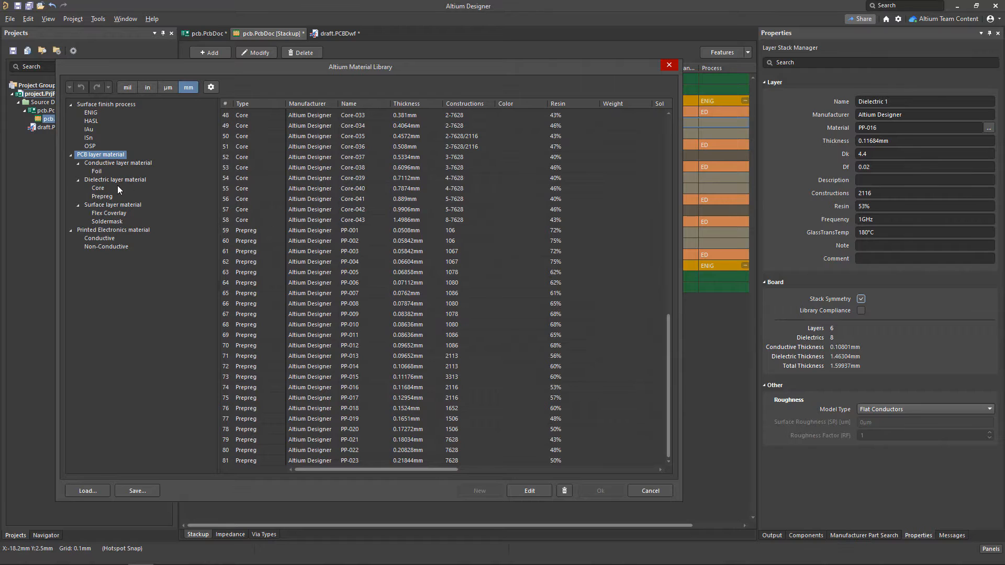
{"action": "left_click", "coordinate": [98, 187]}
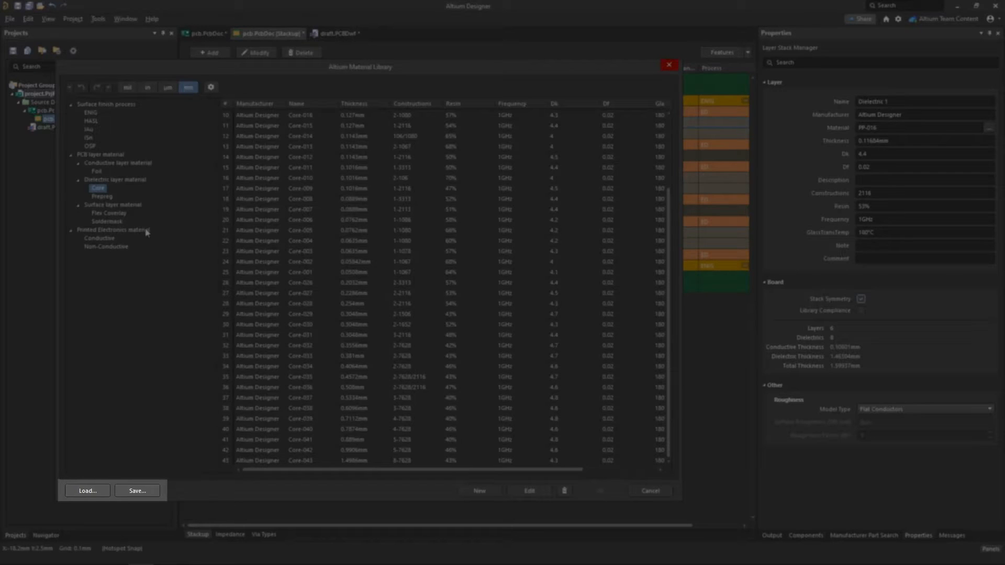
{"action": "left_click", "coordinate": [668, 65]}
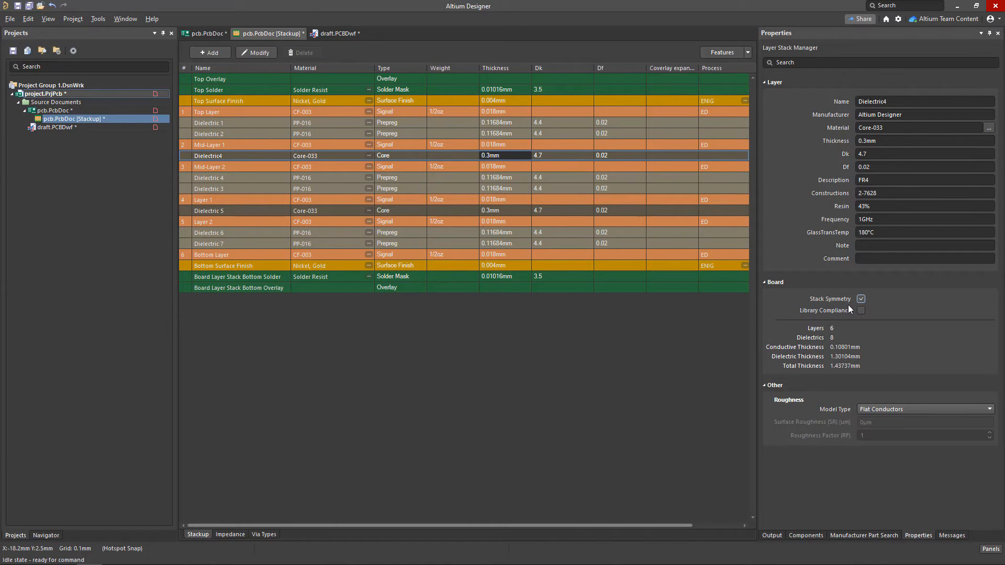
- Enable Library Compliance and assign Dielectric4 the library material Core-032 at 0.3556mm
{"action": "left_click", "coordinate": [860, 310]}
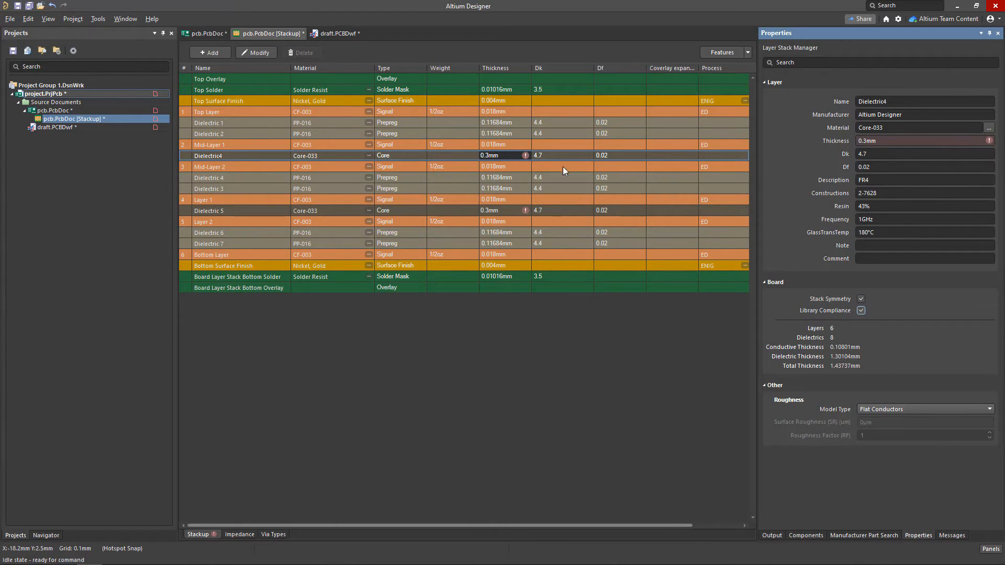
{"action": "mouse_move", "coordinate": [526, 158]}
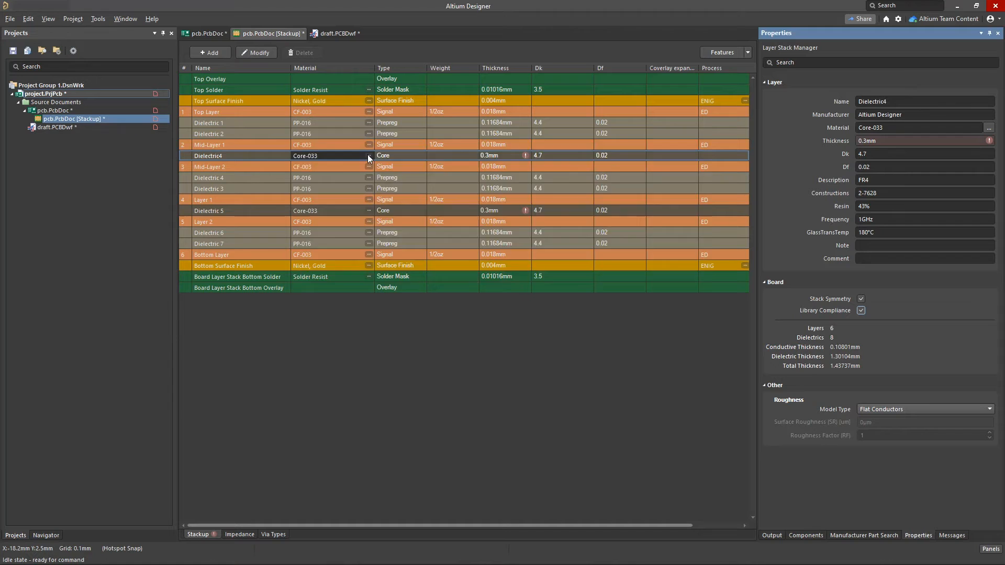
{"action": "left_click", "coordinate": [368, 156]}
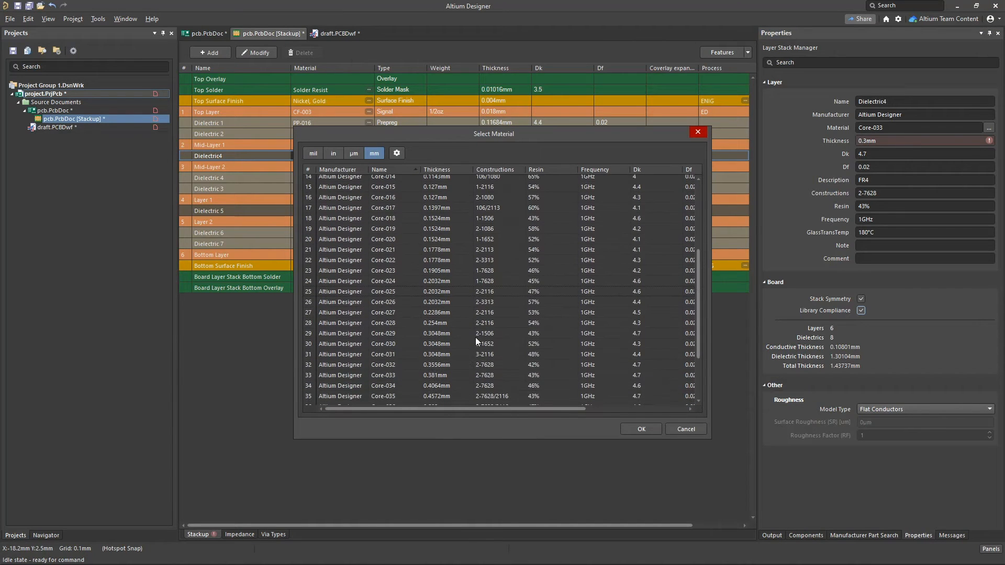
{"action": "left_click", "coordinate": [640, 429]}
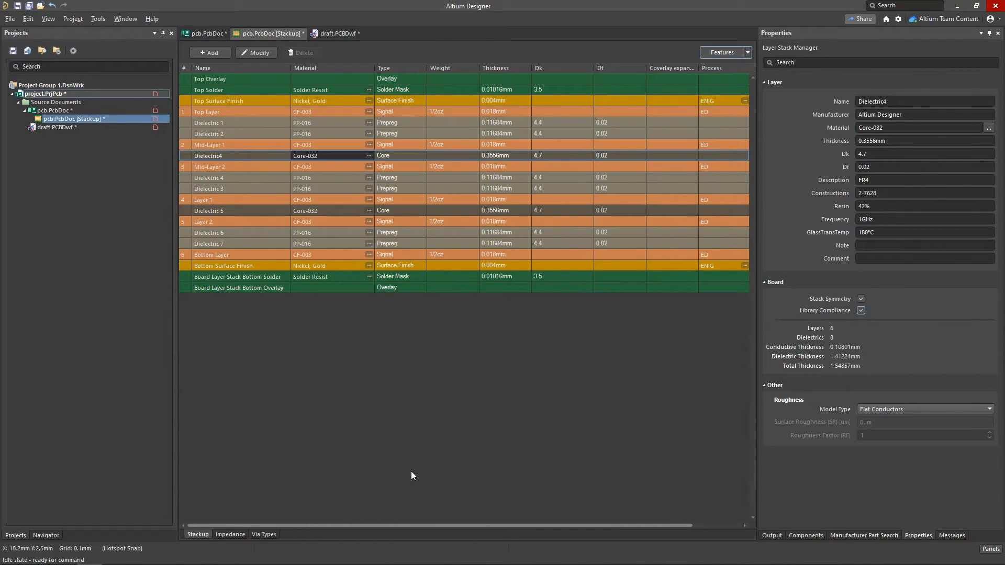
- Add a buried via type 2:5 from Mid-Layer 1 to Layer 2 on the Via Types tab
{"action": "left_click", "coordinate": [264, 533]}
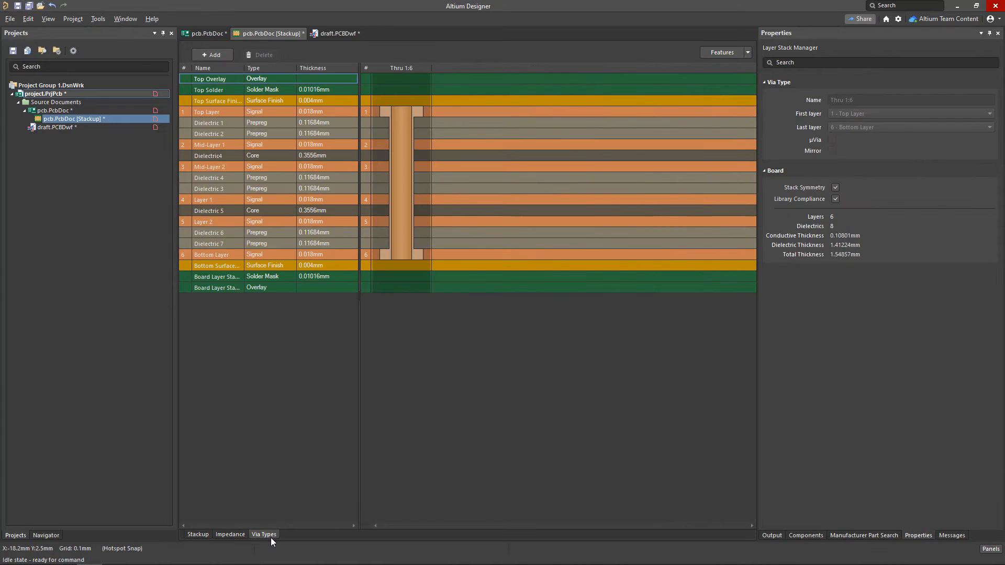
{"action": "mouse_move", "coordinate": [229, 71]}
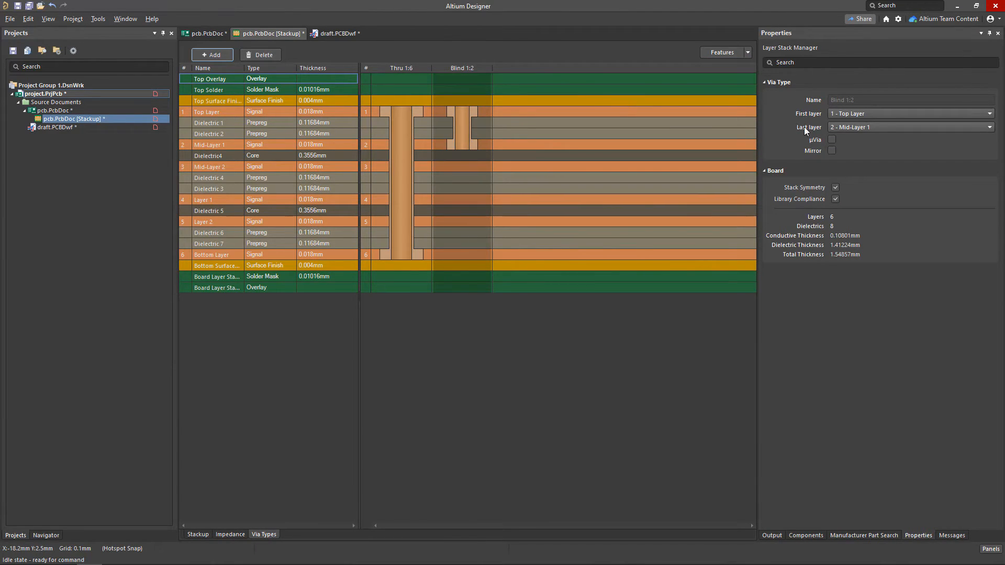
{"action": "left_click", "coordinate": [832, 140]}
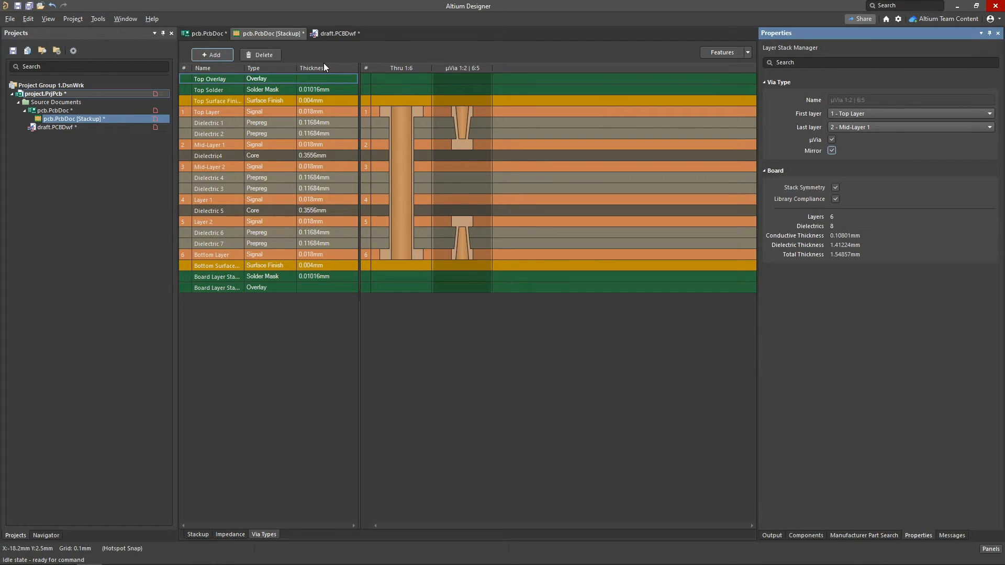
{"action": "left_click", "coordinate": [988, 127]}
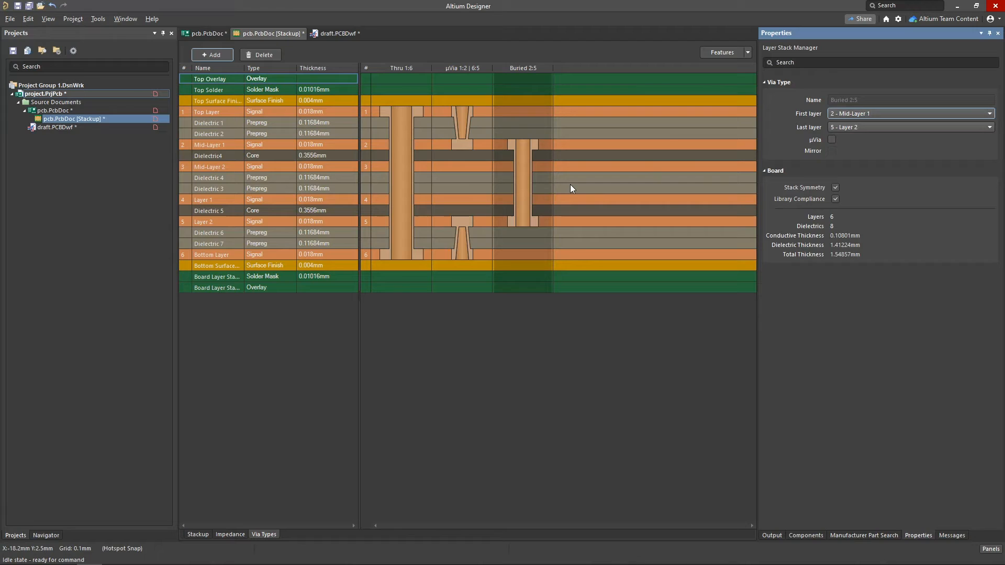
{"action": "left_click", "coordinate": [745, 51]}
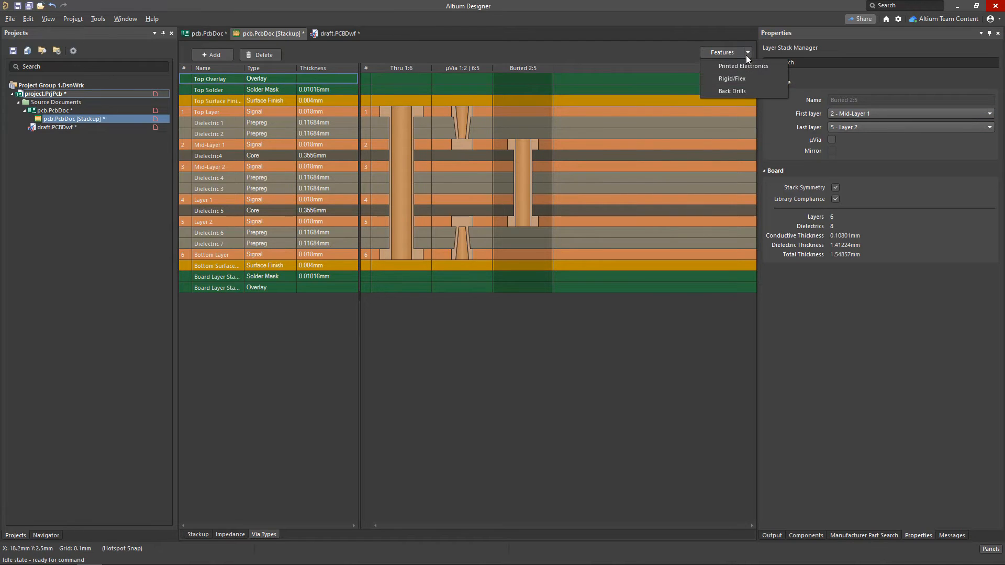
{"action": "mouse_move", "coordinate": [731, 91]}
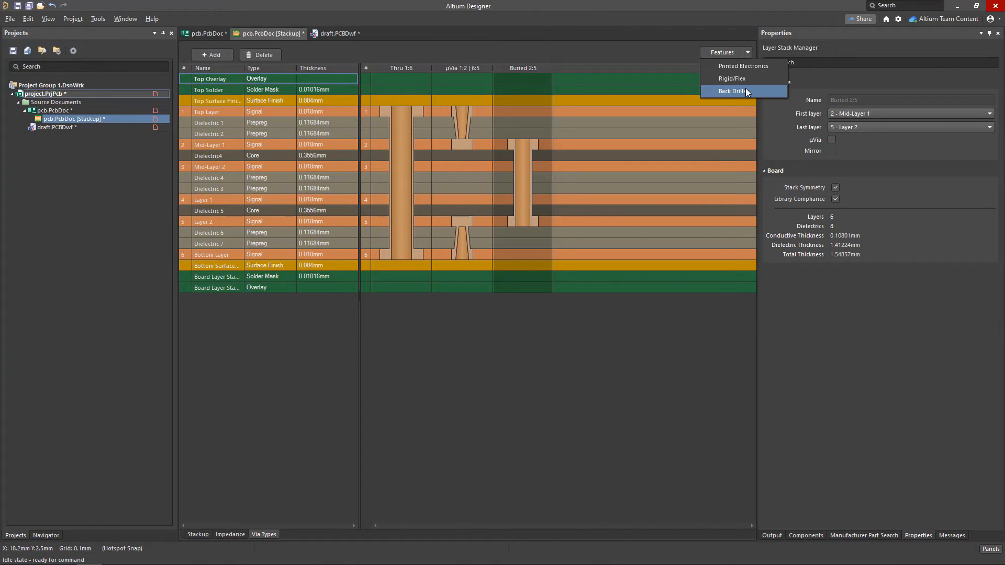
- Enable Back Drills and define back drill BD 6:3 from Bottom Layer to Mid-Layer 2
{"action": "left_click", "coordinate": [730, 91]}
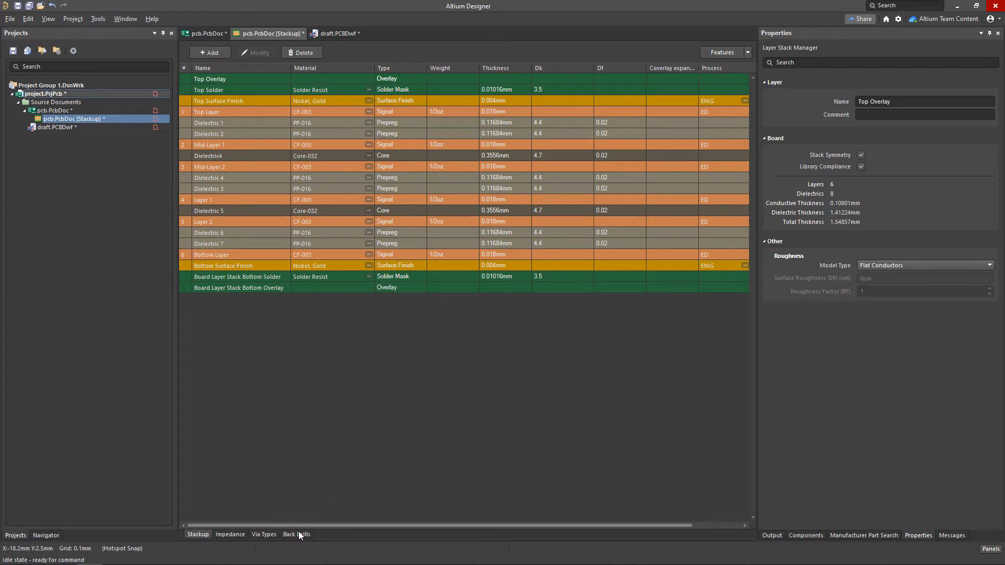
{"action": "left_click", "coordinate": [296, 534]}
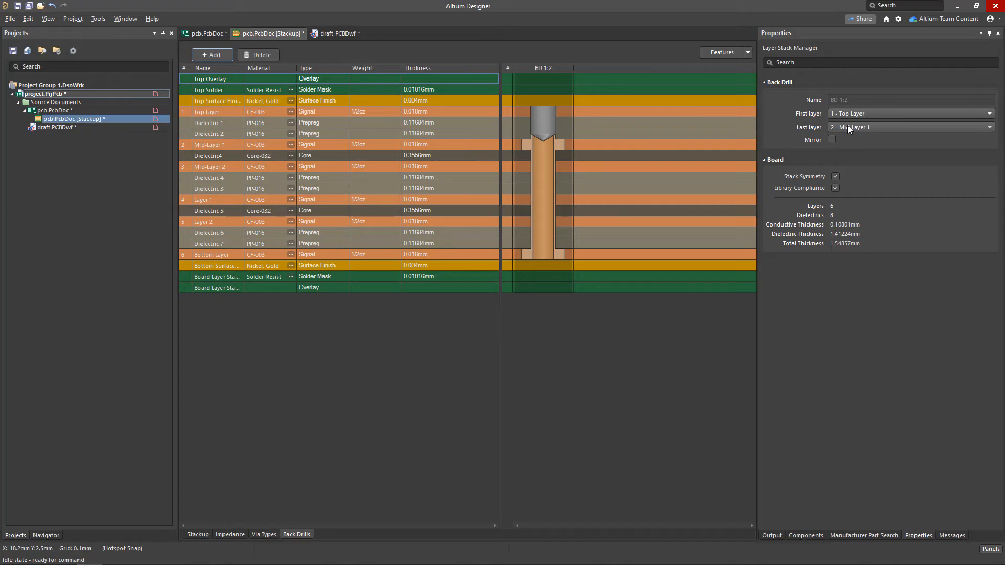
{"action": "left_click", "coordinate": [989, 127]}
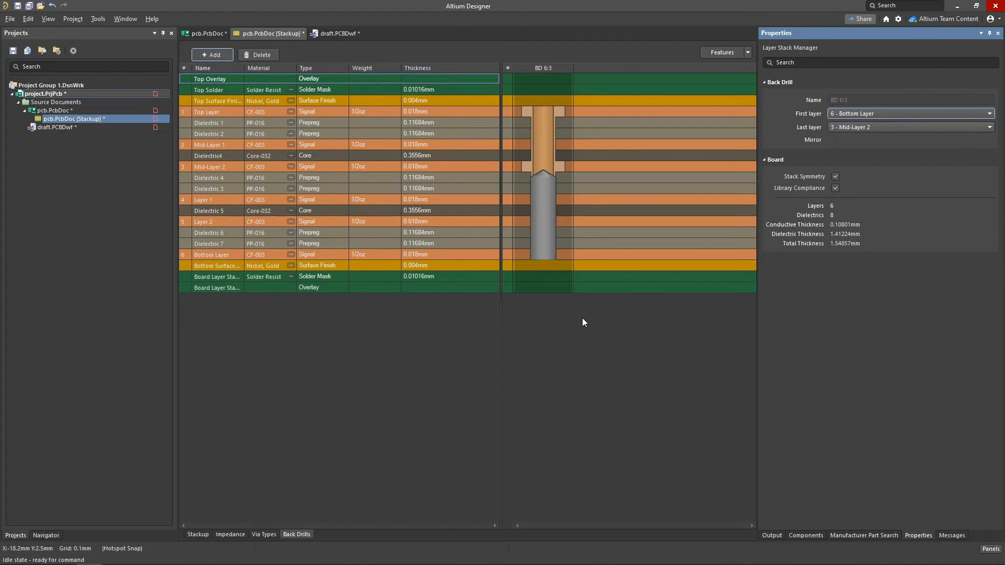
{"action": "mouse_move", "coordinate": [330, 259]}
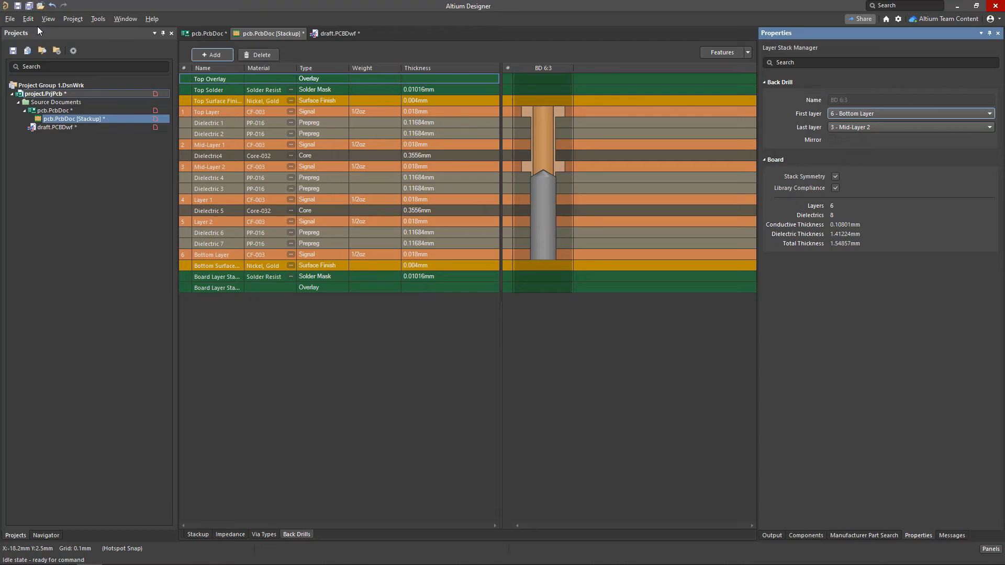
- Save the stackup edits back to the PCB via File > Save to PCB
{"action": "left_click", "coordinate": [10, 18]}
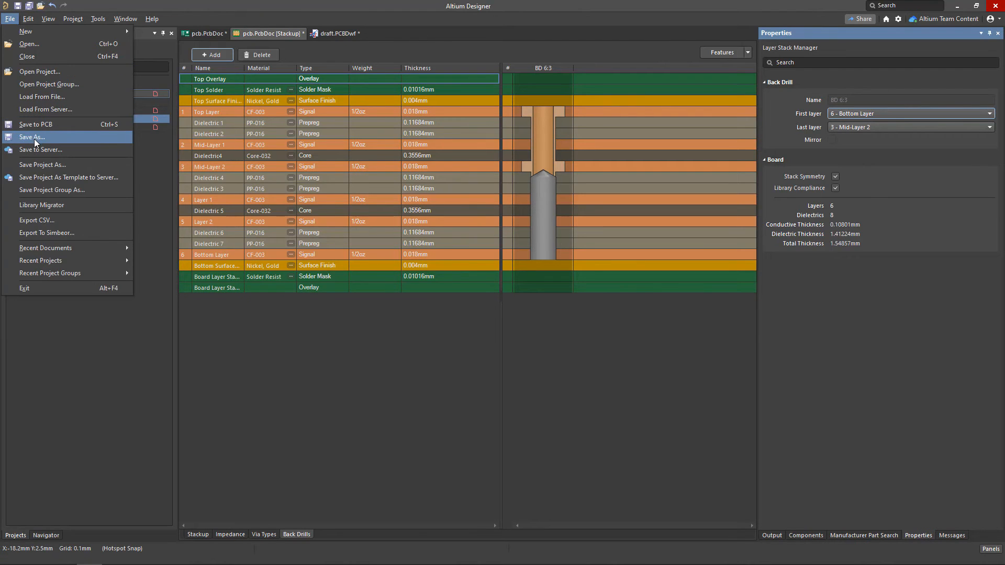
{"action": "mouse_move", "coordinate": [101, 144]}
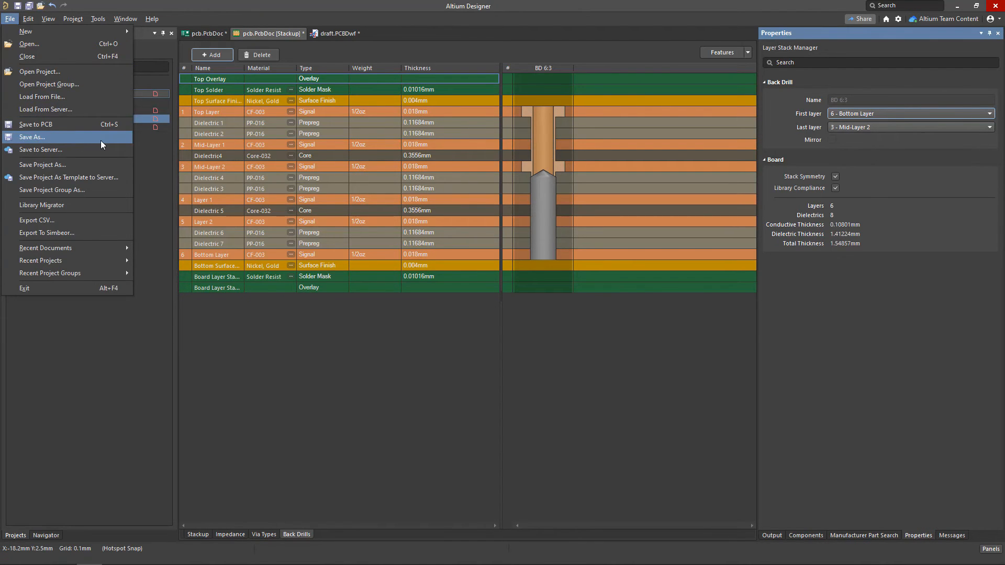
{"action": "mouse_move", "coordinate": [69, 125]}
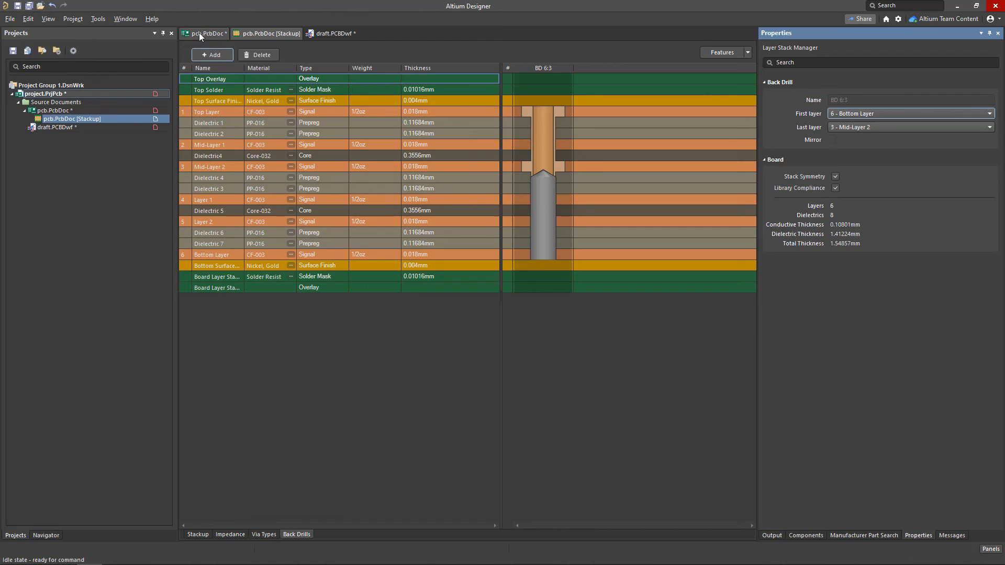
- Show the Fab Notes layer and place a layer stack table on pcb.PcbDoc (1.549mm total)
{"action": "left_click", "coordinate": [206, 32]}
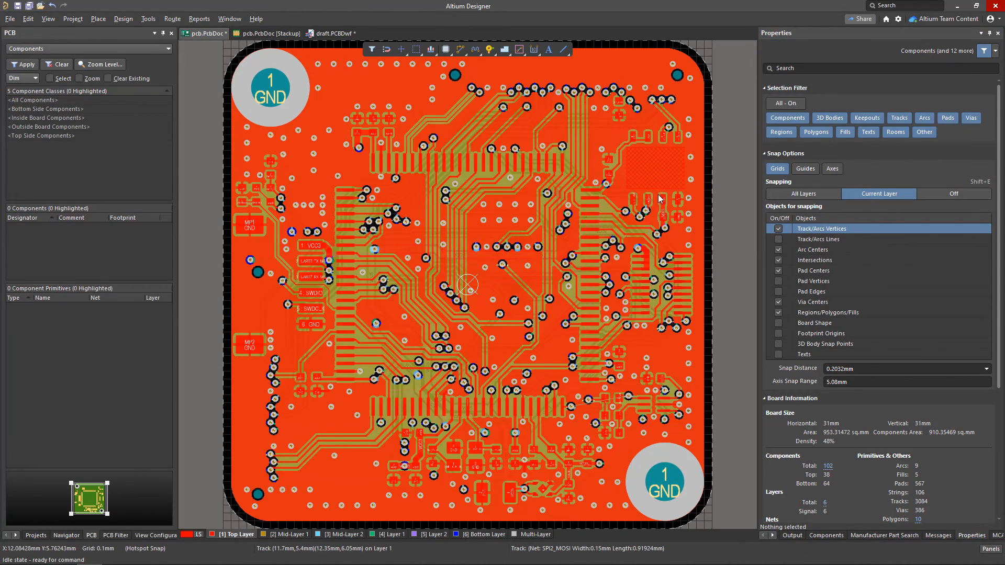
{"action": "scroll", "scroll_direction": "down", "scroll_amount": 3}
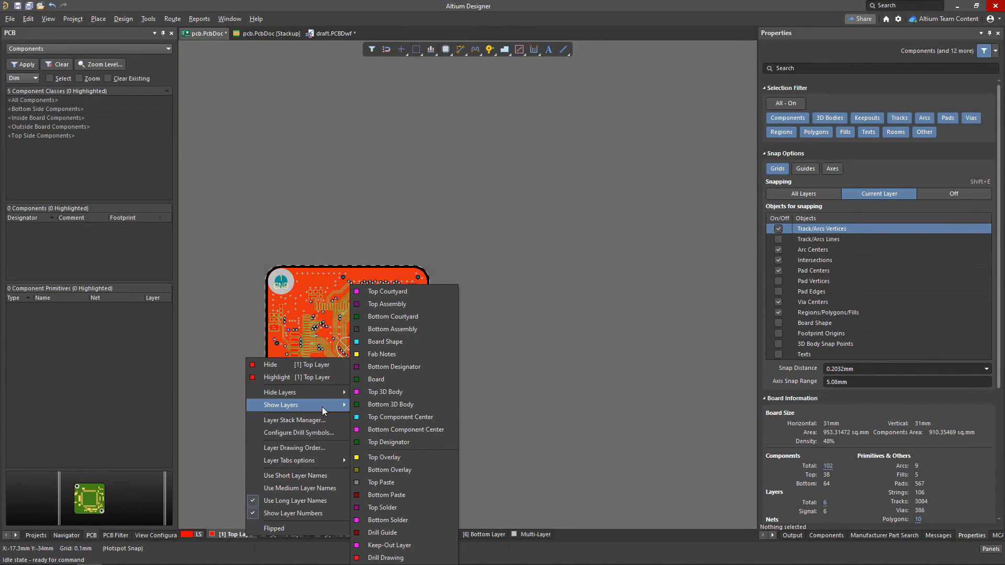
{"action": "left_click", "coordinate": [280, 404]}
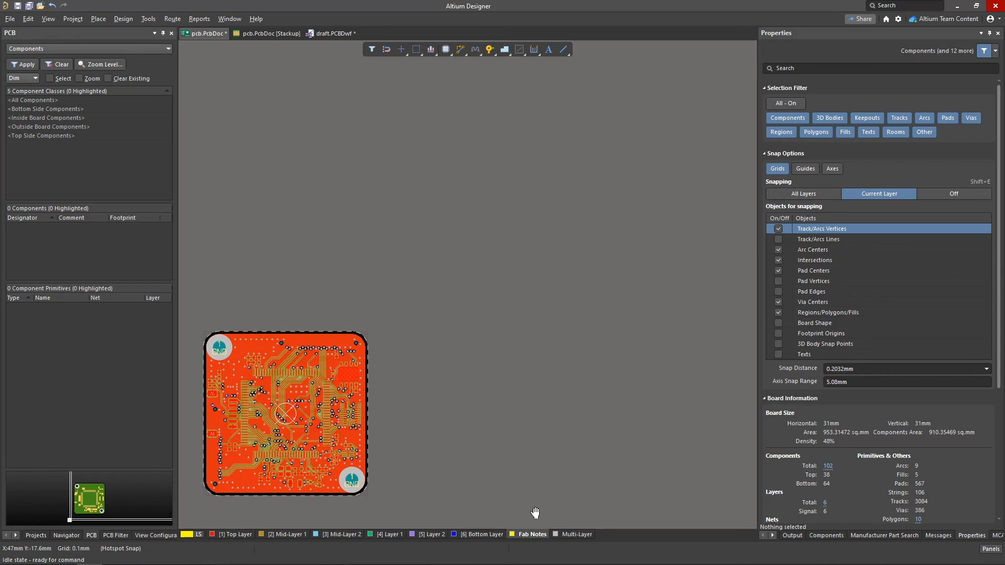
{"action": "left_click", "coordinate": [97, 18]}
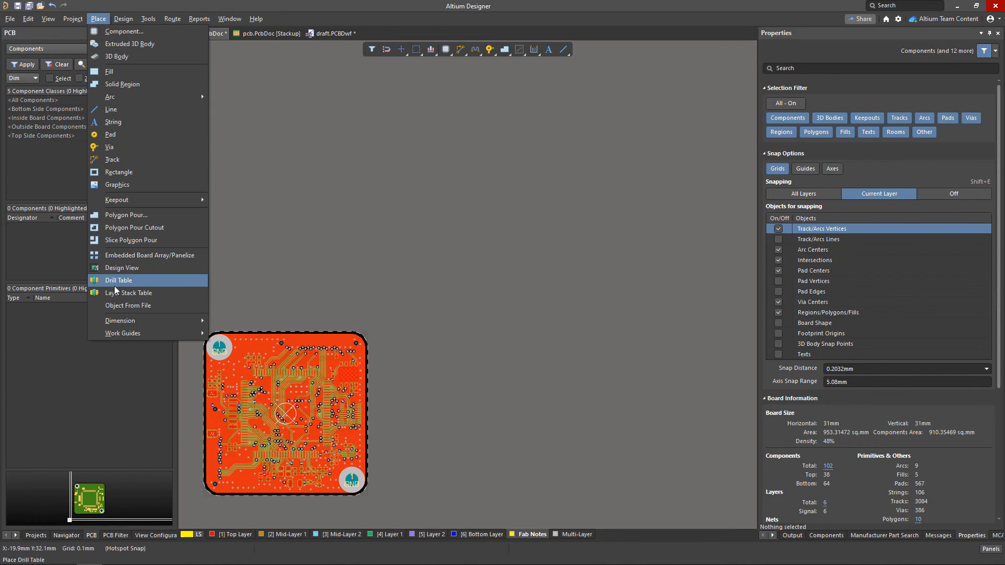
{"action": "left_click", "coordinate": [132, 293]}
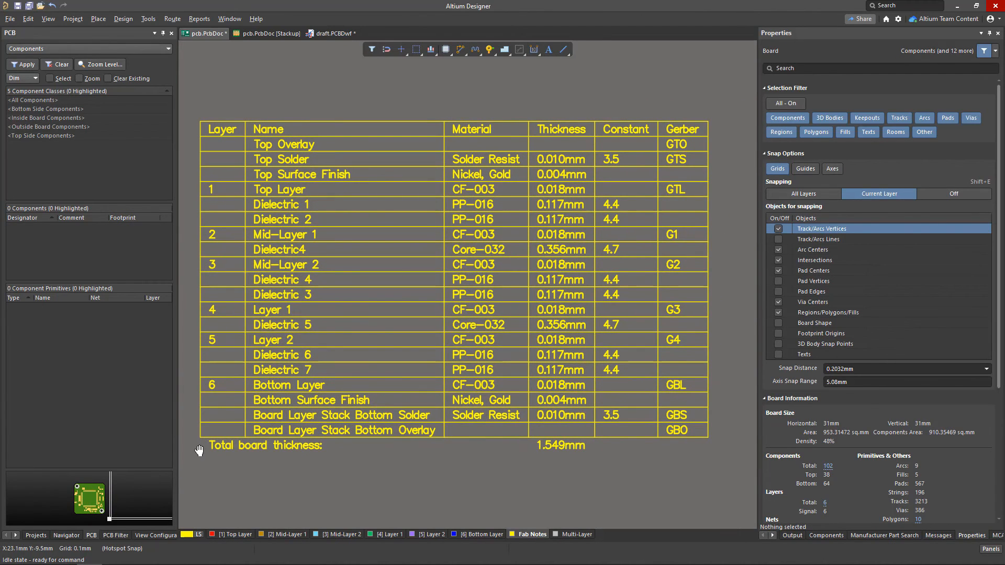
{"action": "mouse_move", "coordinate": [314, 70]}
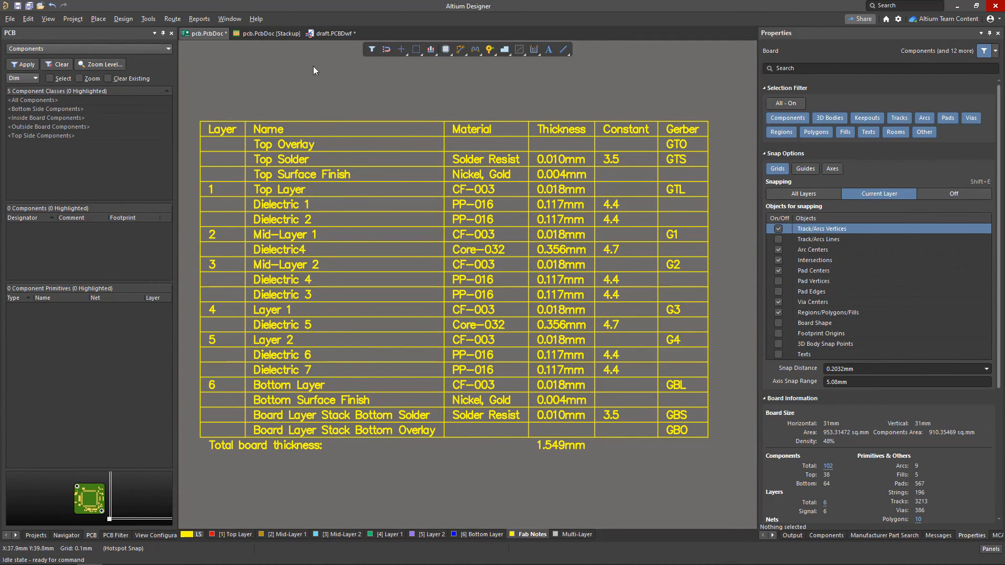
- Place a Layer Stack Legend on the draft.PCBDwf sheet beneath the board drawing
{"action": "left_click", "coordinate": [330, 34]}
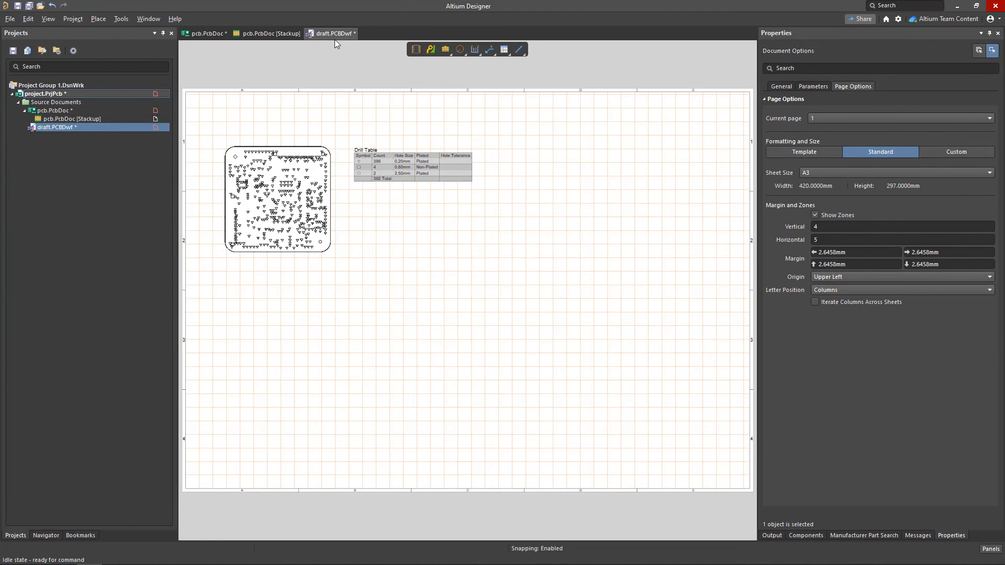
{"action": "left_click", "coordinate": [444, 49]}
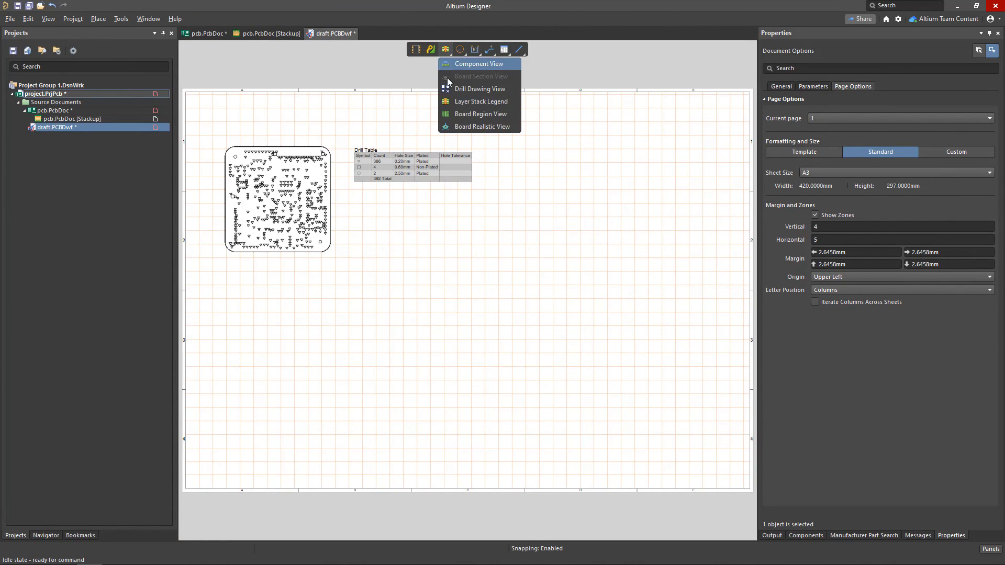
{"action": "left_click", "coordinate": [479, 101]}
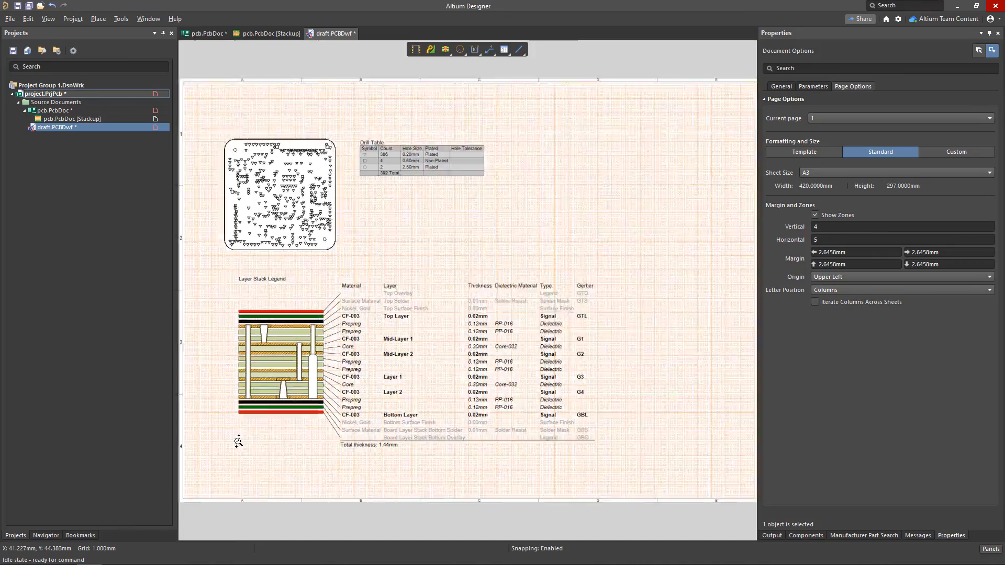